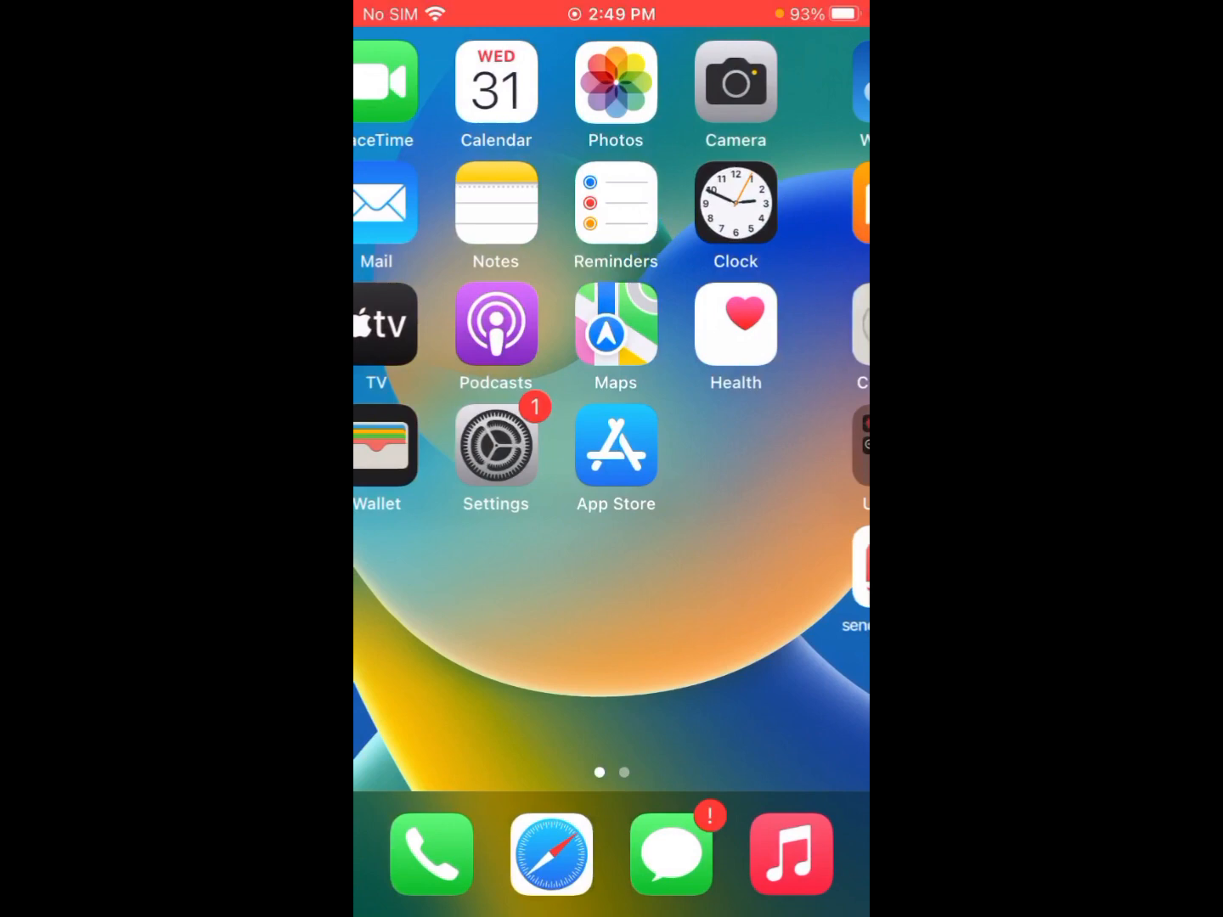
# - Swipe to the second Home Screen page showing Weather, Files, Shortcuts and Snapchat
pyautogui.hscroll(-3)
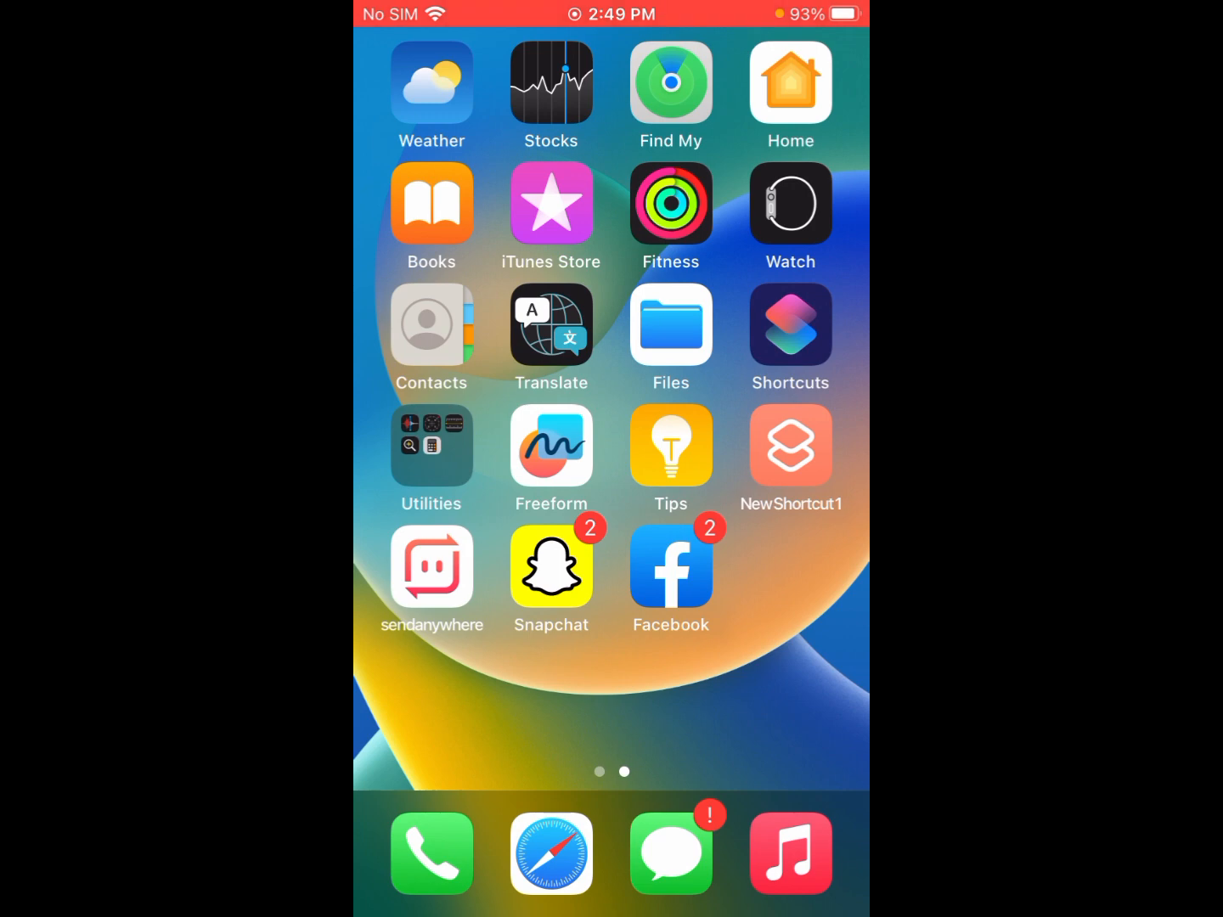
# - Go to General > Software Update in Settings
pyautogui.hscroll(-3)
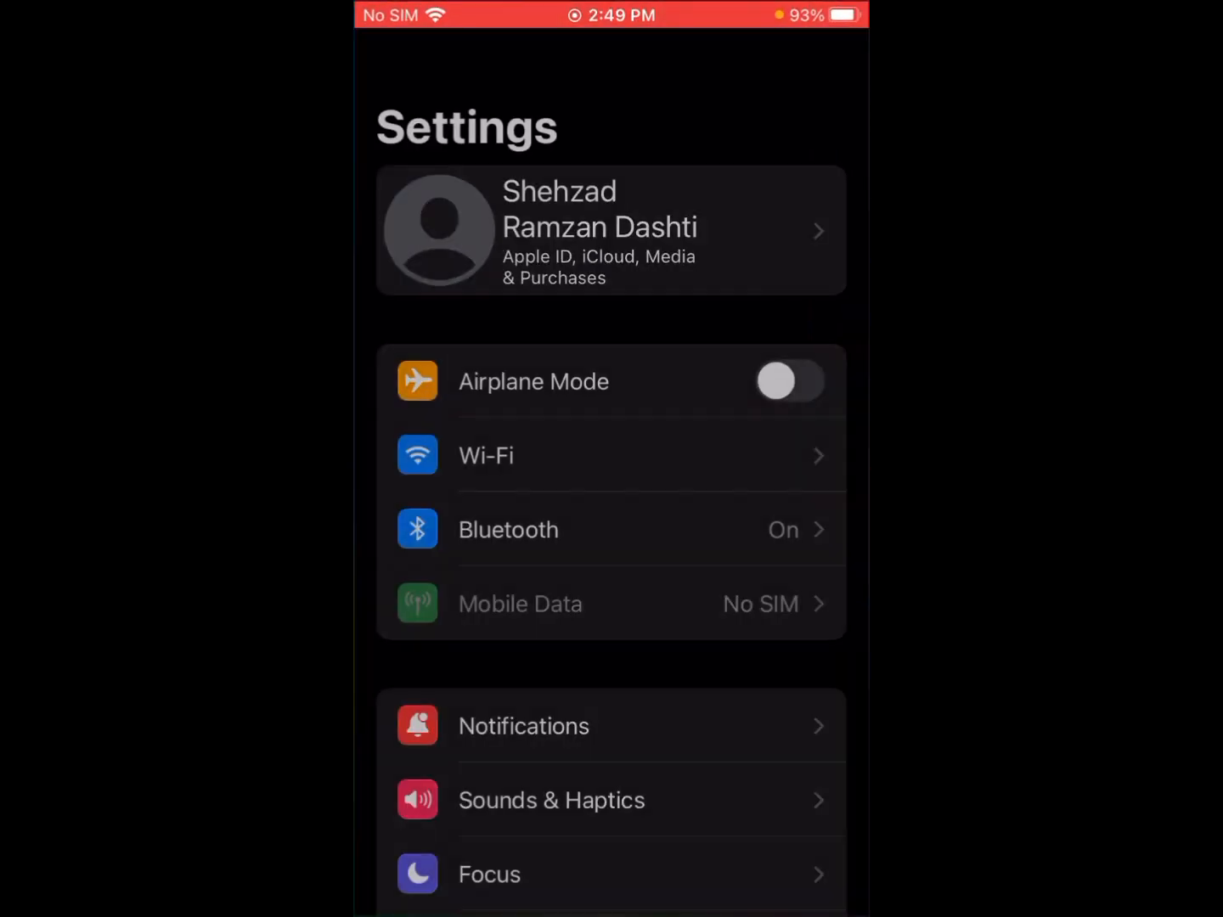
pyautogui.scroll(-3)
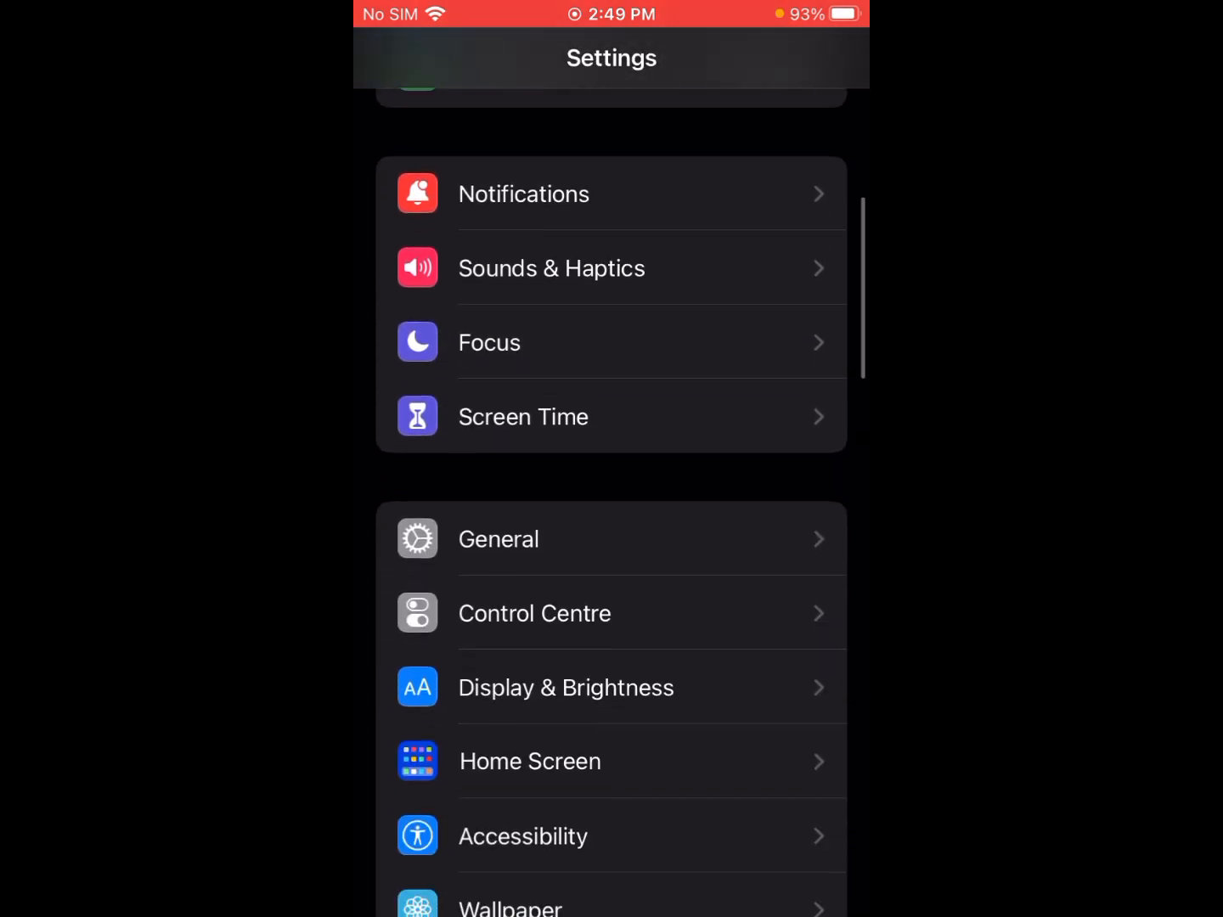
pyautogui.click(498, 538)
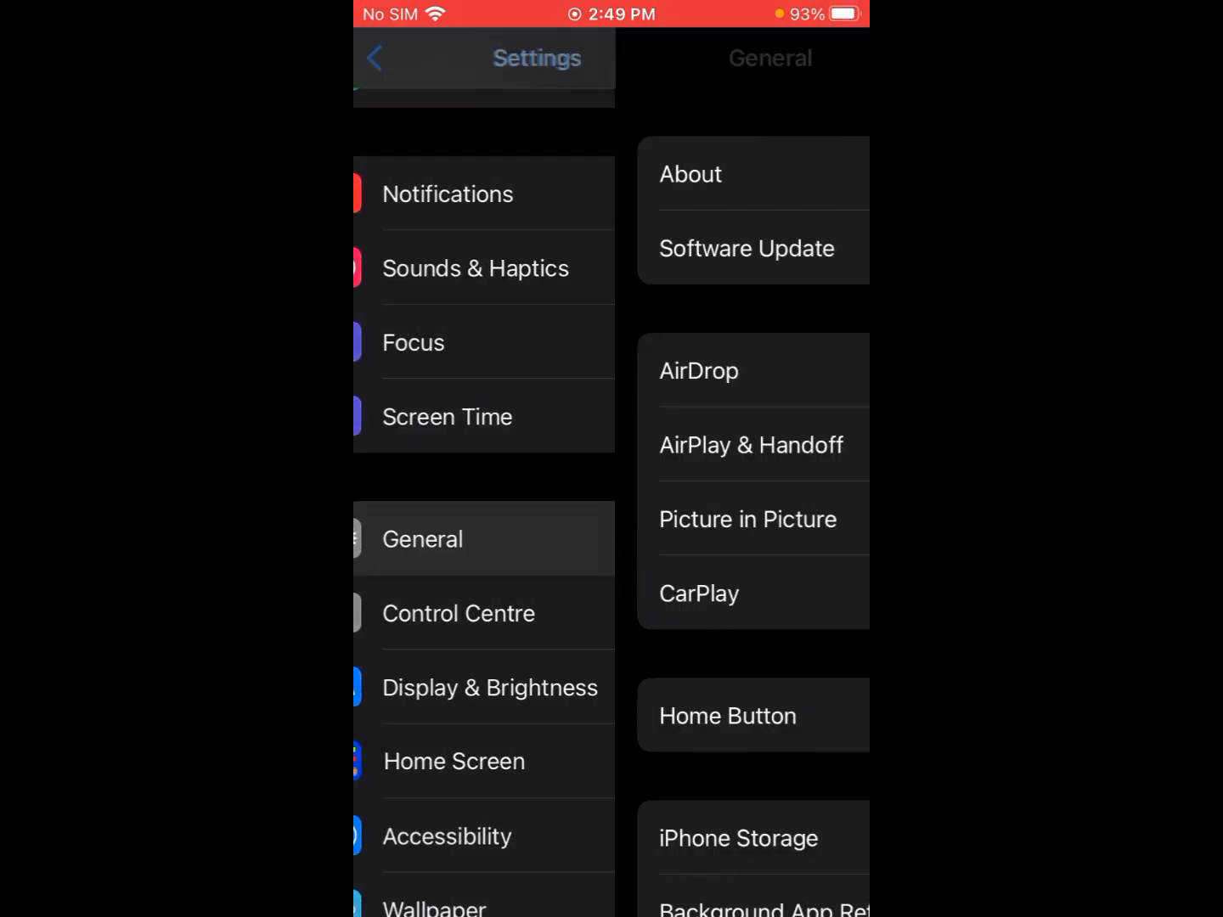
pyautogui.click(422, 538)
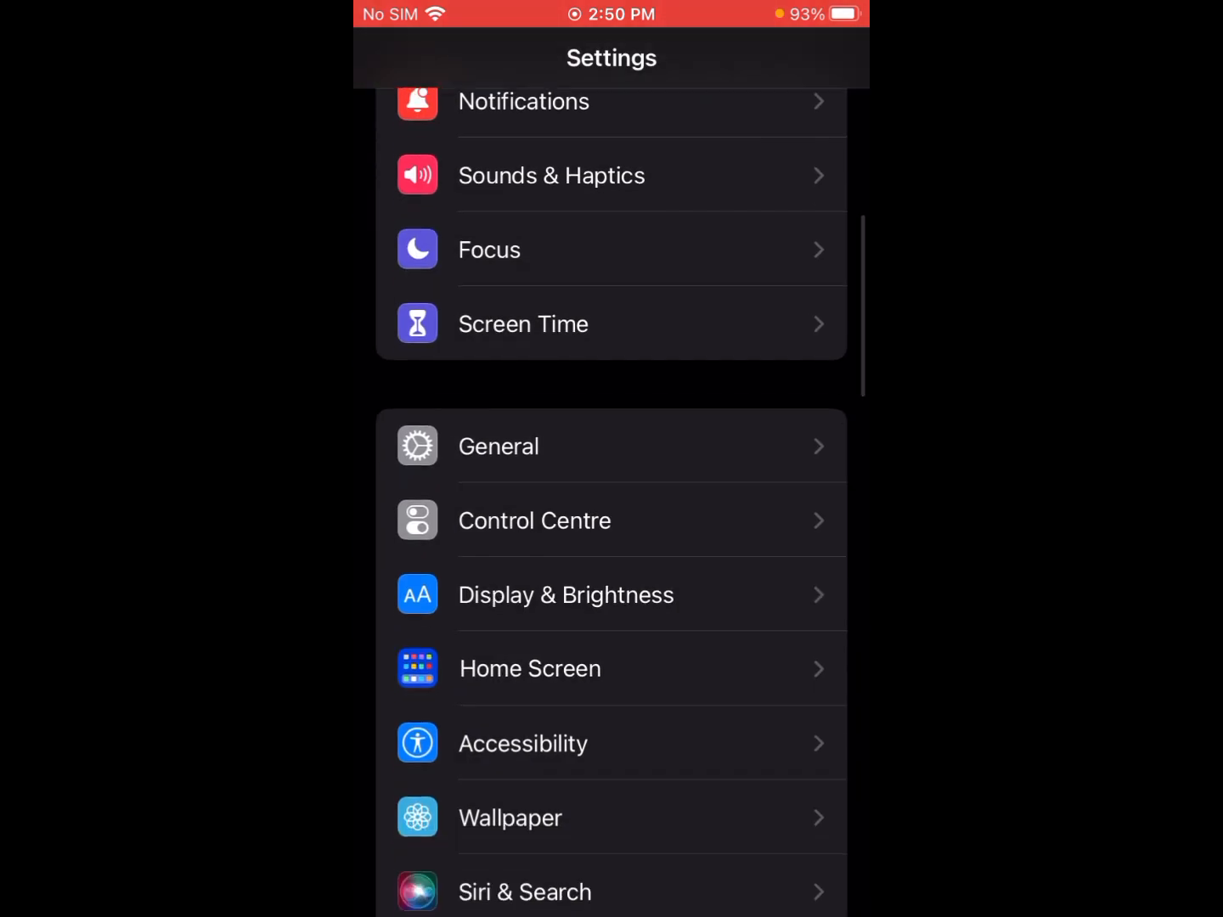
# - Choose Shut Down under General to show the slide-to-power-off screen
pyautogui.click(499, 446)
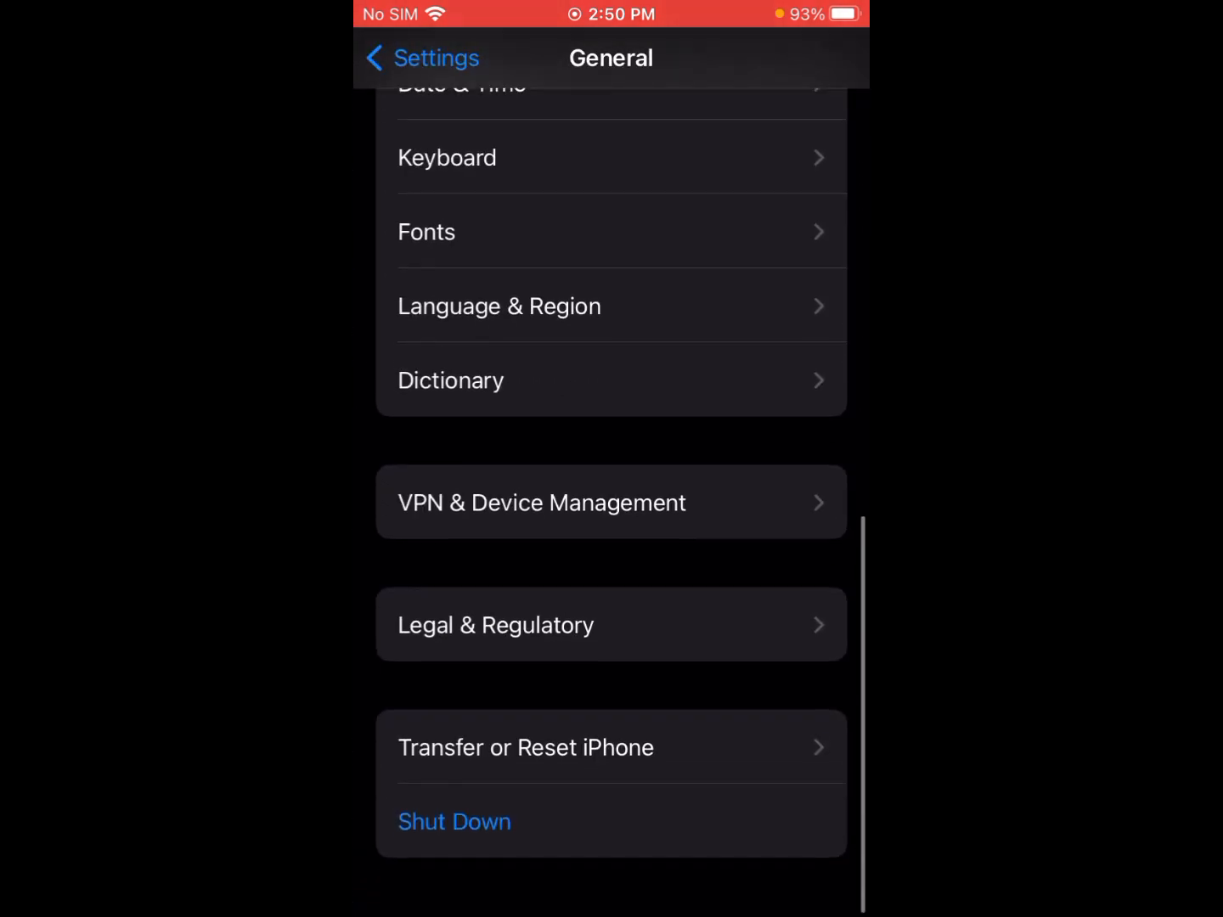
pyautogui.click(455, 821)
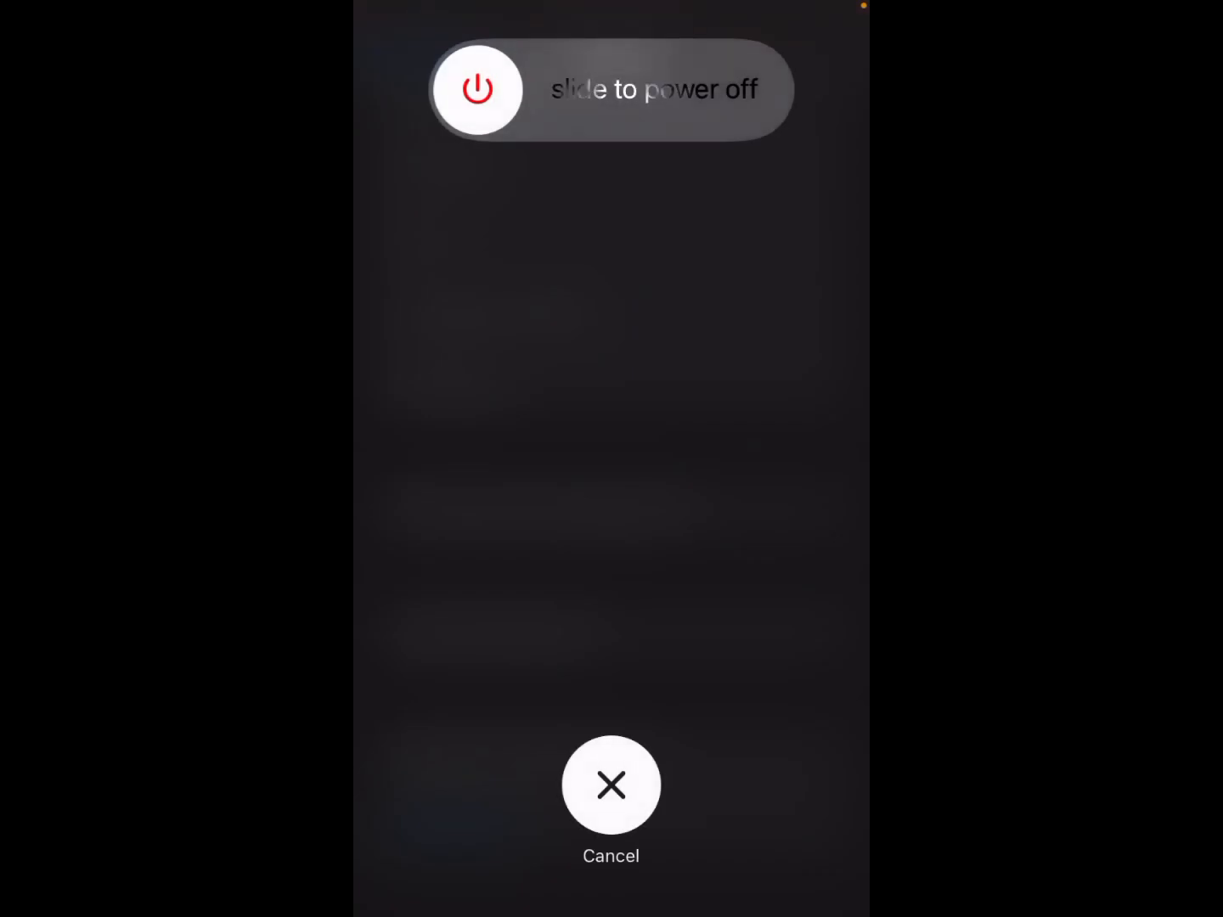